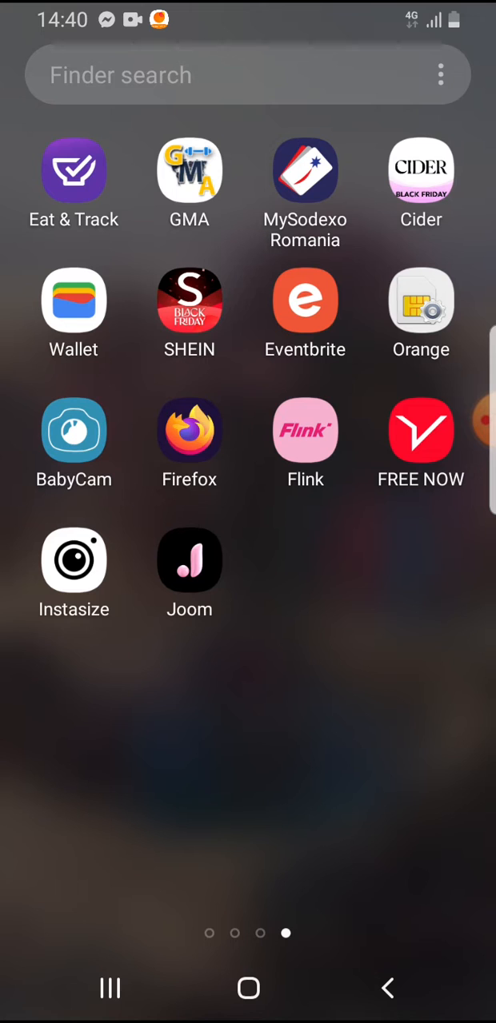
pyautogui.click(189, 430)
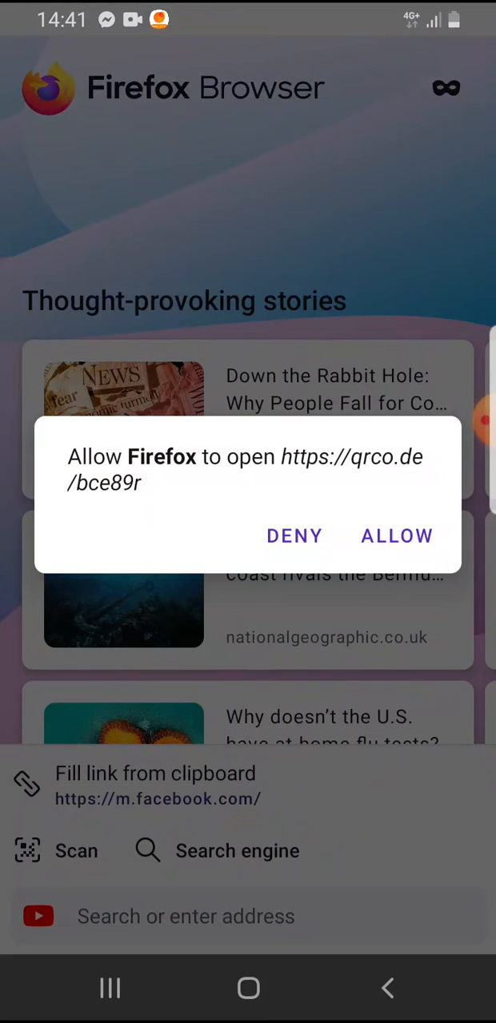
# Allow the qrco.de link and scroll through the Donau app's App Store ratings and reviews
pyautogui.click(397, 536)
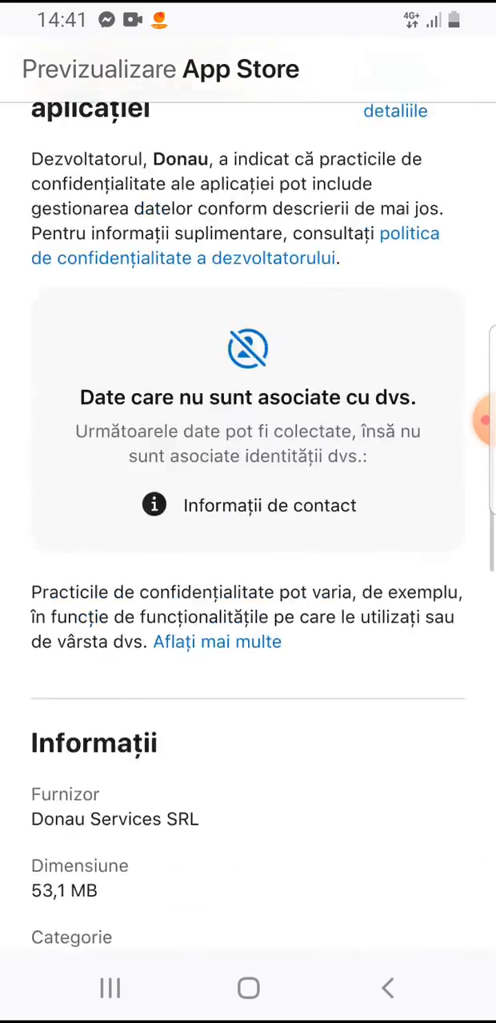
pyautogui.scroll(-3)
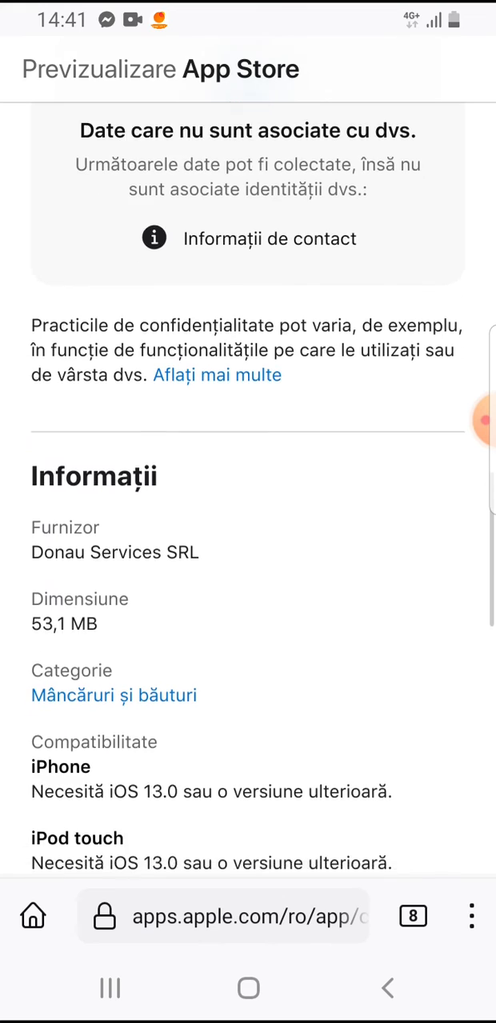
pyautogui.scroll(-3)
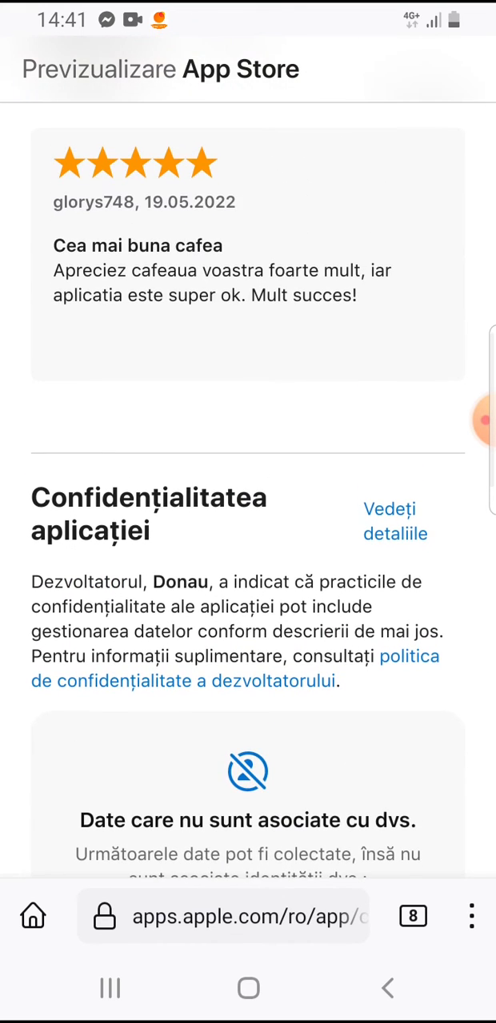
pyautogui.scroll(3)
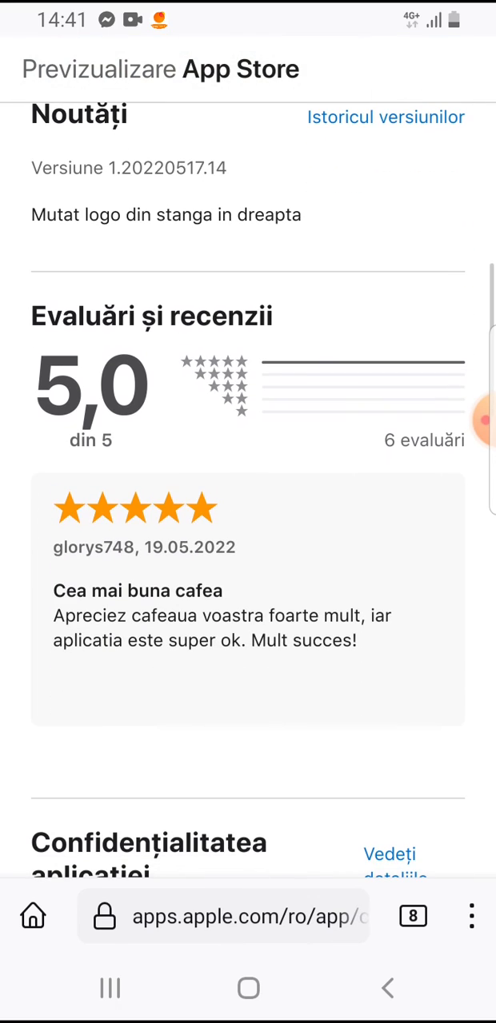